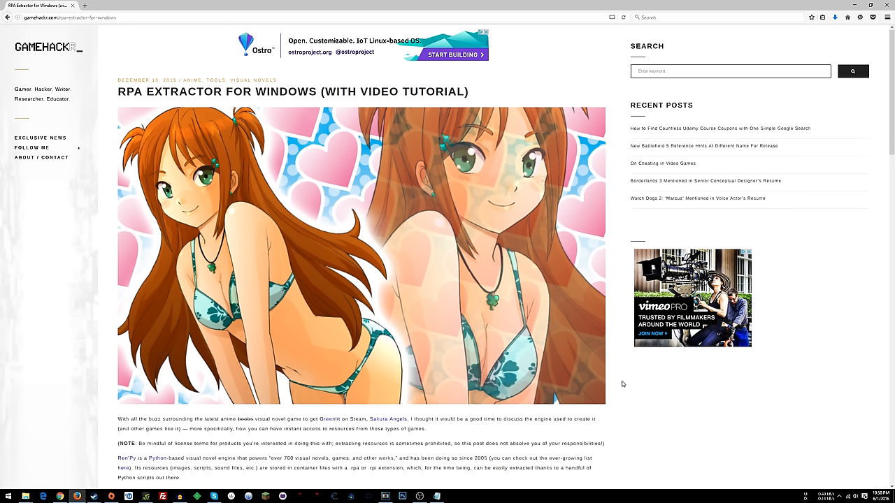
pyautogui.moveTo(623, 384)
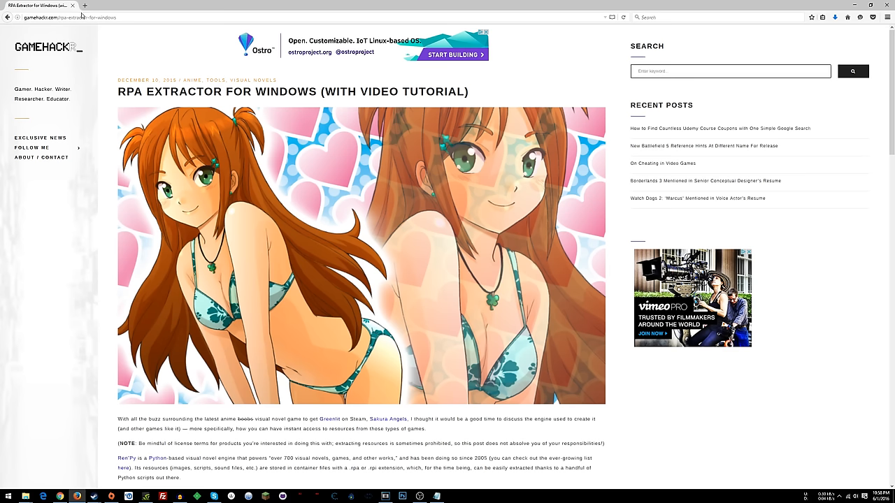
# - Scroll the gamehackr article to the RPA Extractor for Windows download
pyautogui.scroll(-3)
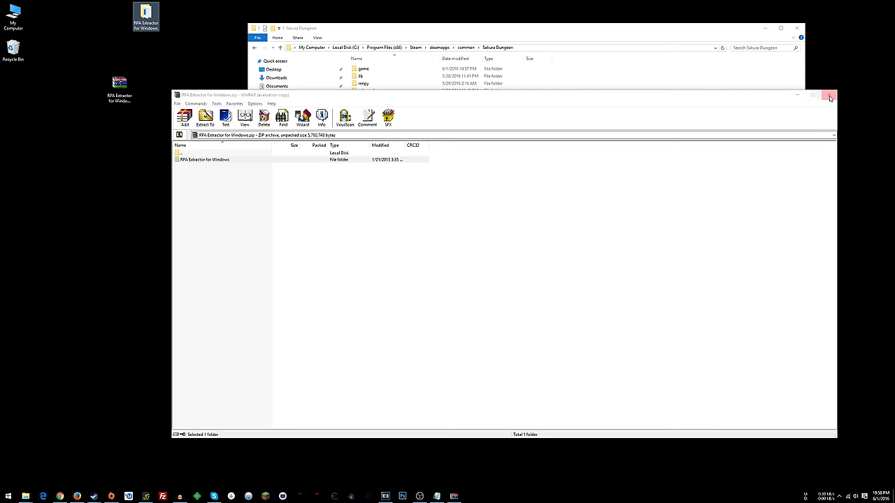
# - Close the RPA Extractor archive window and clear Steam off the screen
pyautogui.click(830, 96)
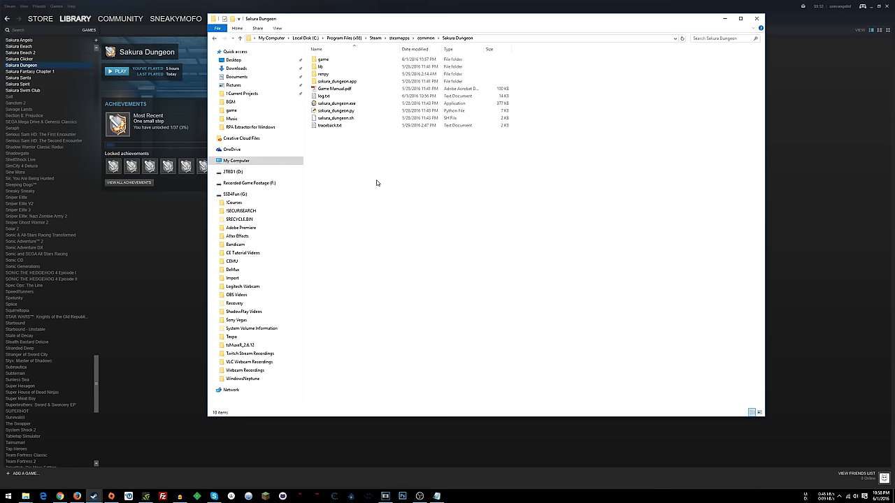
pyautogui.click(755, 18)
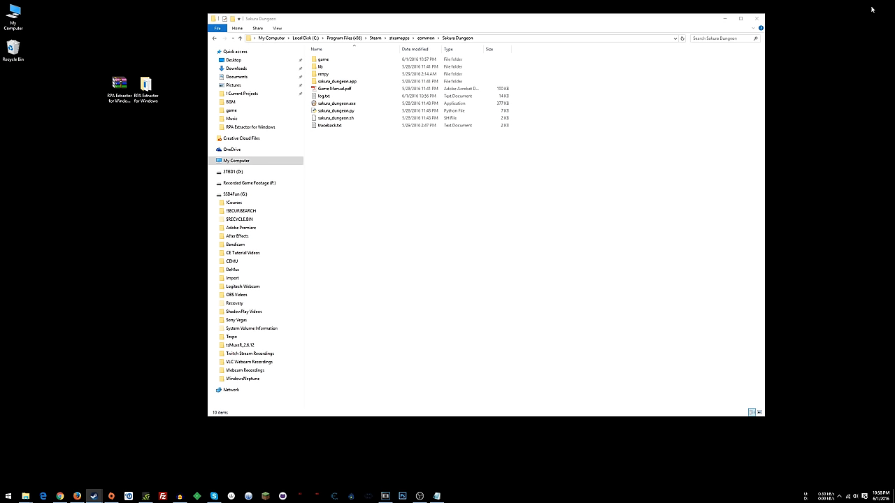
# - Open the game folder and copy archive.rpa from its context menu
pyautogui.doubleClick(325, 60)
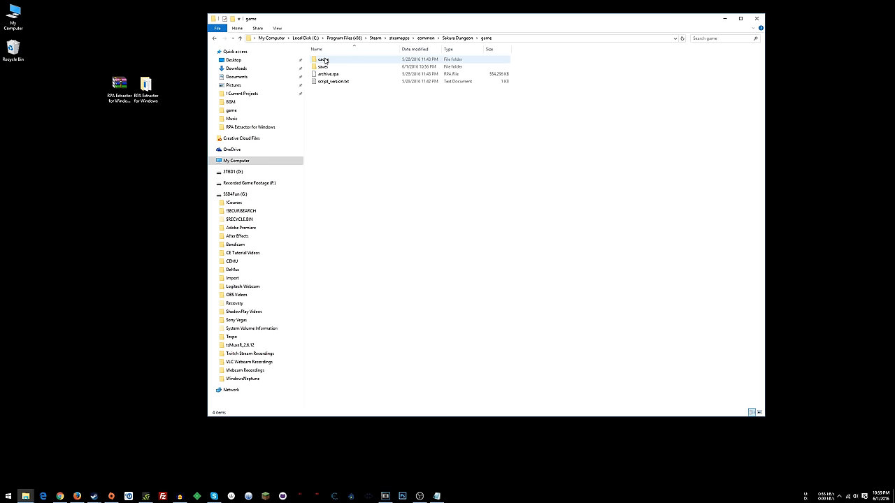
pyautogui.rightClick(338, 82)
pyautogui.write('cd RPA Extractor for Windows')
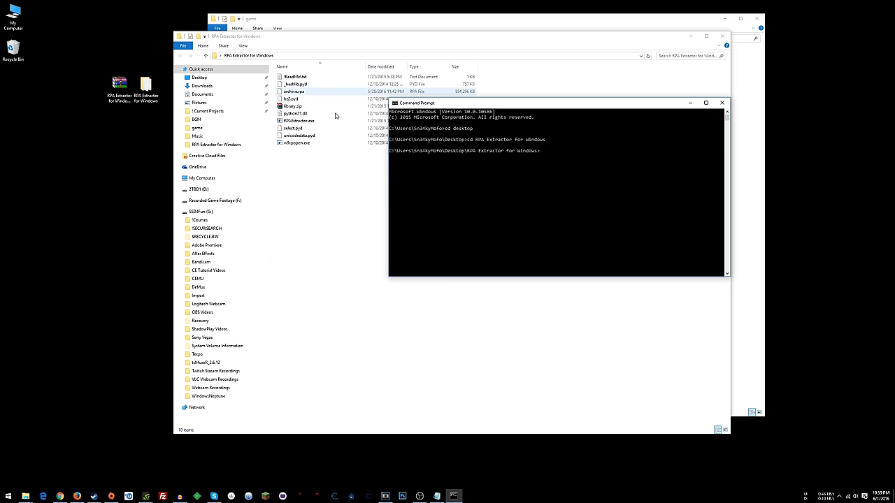
# - Extract archive.rpa with rpaextractor into the SakuraDungeonDump output folder
pyautogui.write('rpaextractor -x archive.rpa')
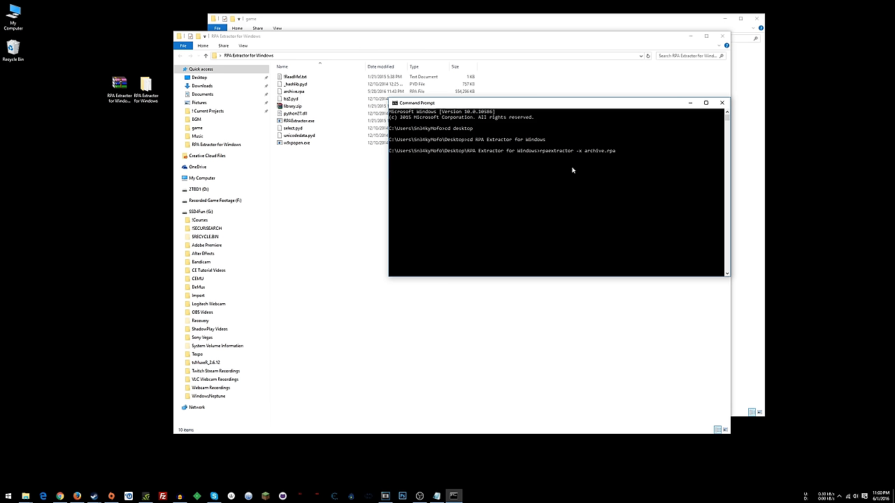
pyautogui.write('-o SakuraDungeonDump')
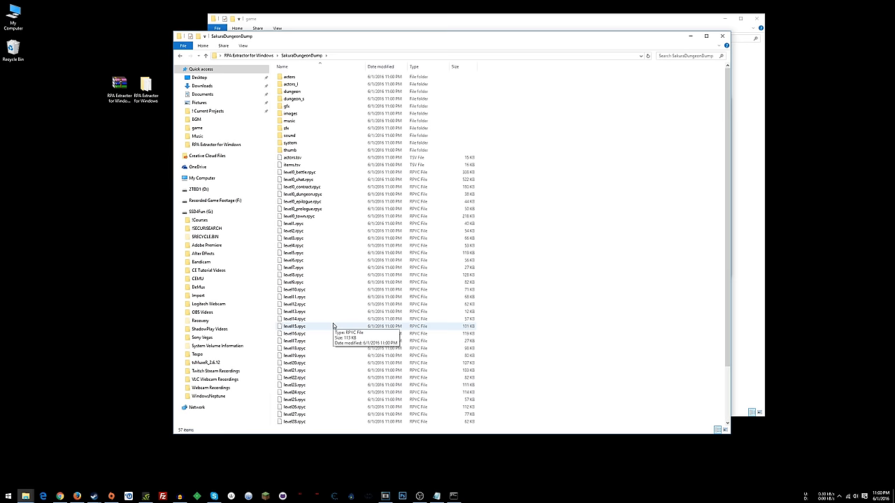
# - Copy actors.tsv and items.tsv to the extractor folder and open items.tsv
pyautogui.click(294, 157)
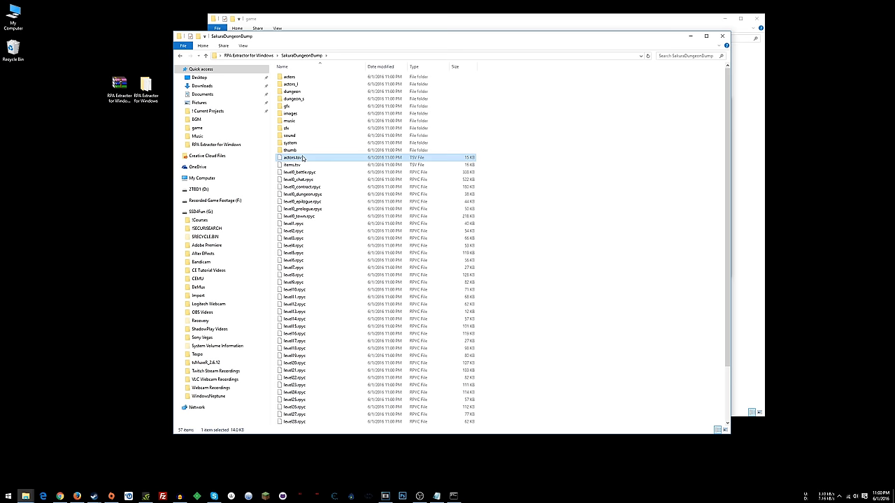
pyautogui.click(298, 164)
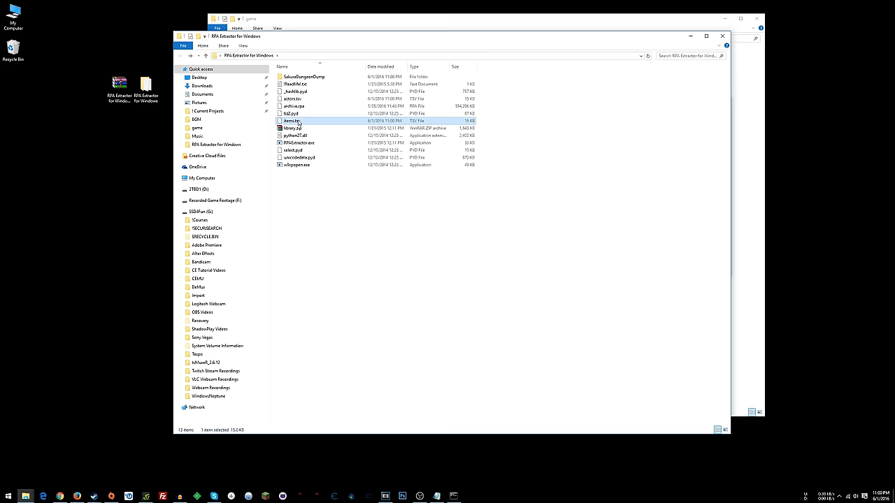
pyautogui.doubleClick(293, 121)
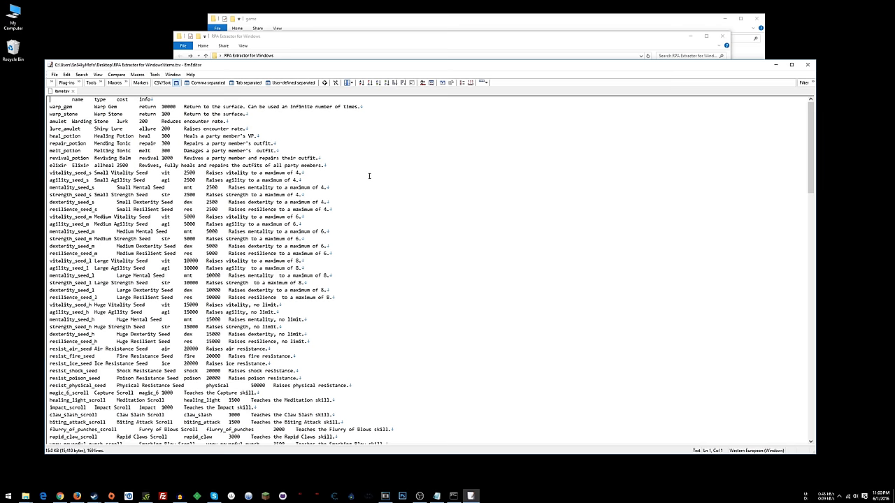
# - Show items.tsv as tab-separated columns and set every cost to 0
pyautogui.click(72, 75)
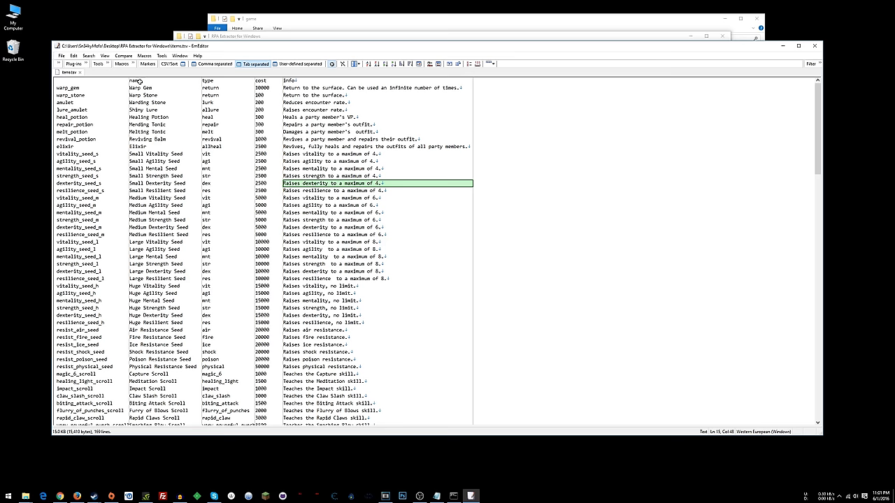
pyautogui.scroll(-3)
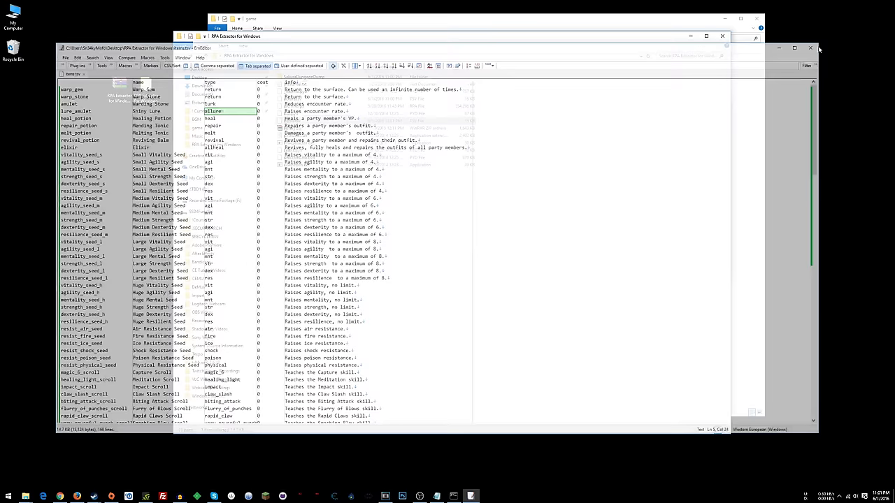
# - Save items.tsv and edited actors.tsv, then close EmEditor
pyautogui.rightClick(319, 99)
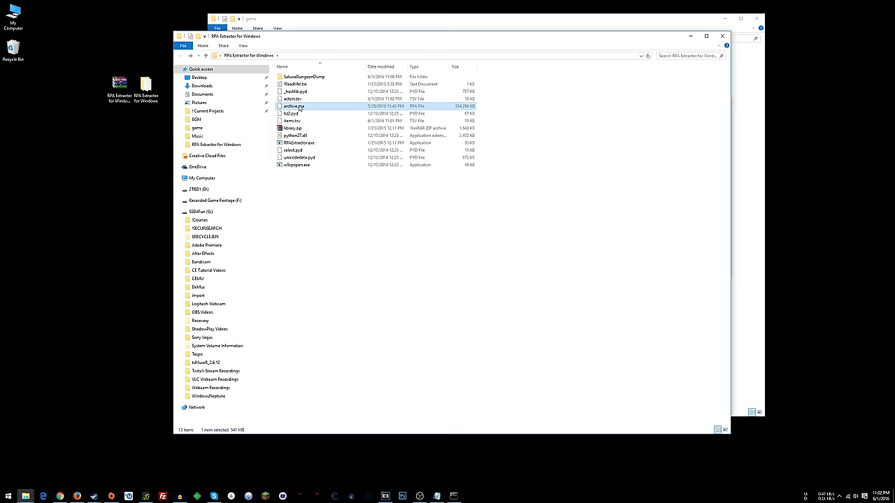
# - Run rpaextractor on archive.rpa to swap in the edited actors.tsv
pyautogui.click(453, 495)
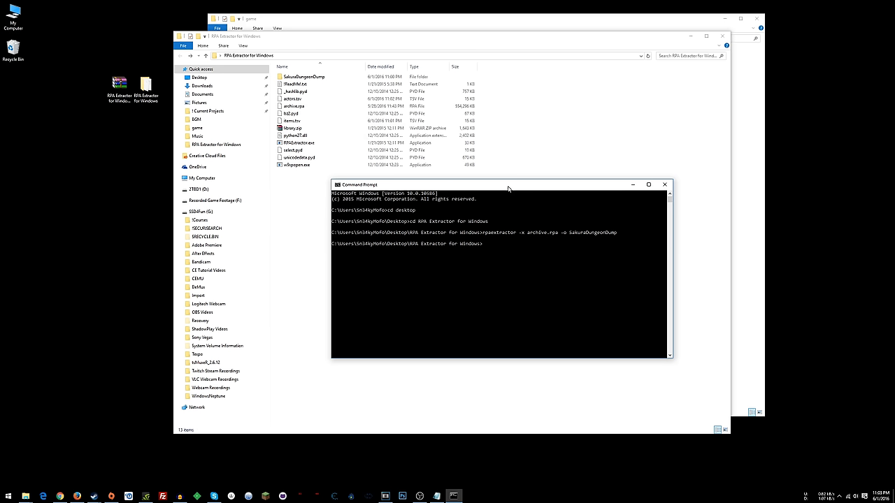
pyautogui.write('rpaextractor -d archive.rpa actors.tsv')
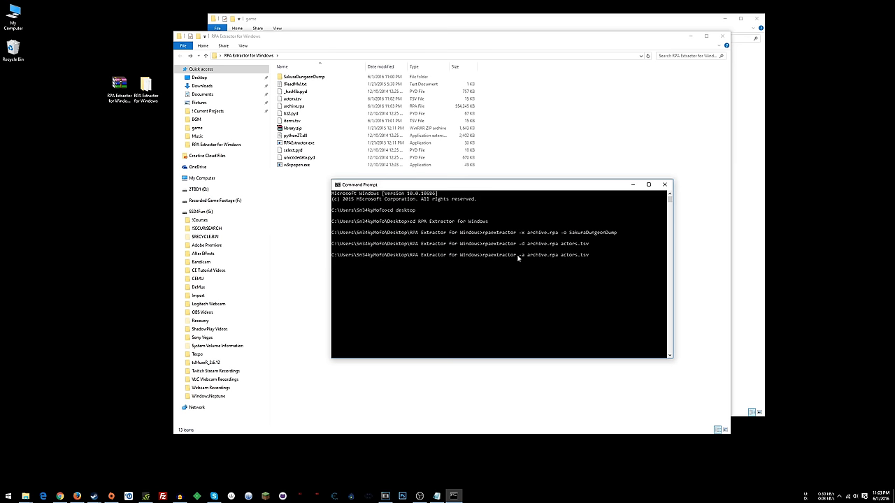
pyautogui.click(293, 99)
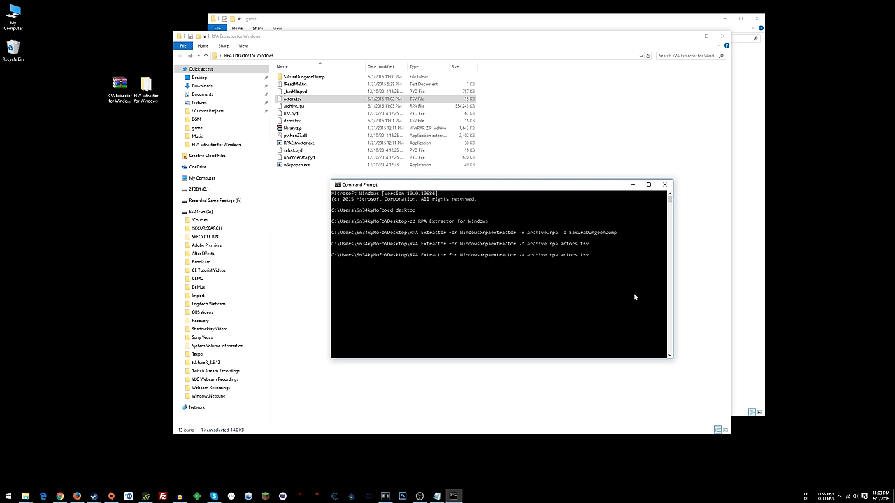
pyautogui.moveTo(591, 257)
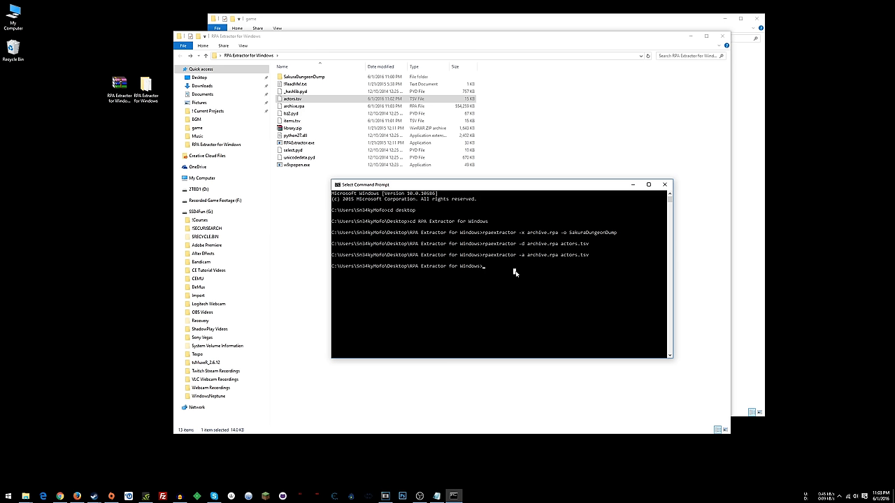
pyautogui.write('rpaextractor -d archive.rpa .tsv')
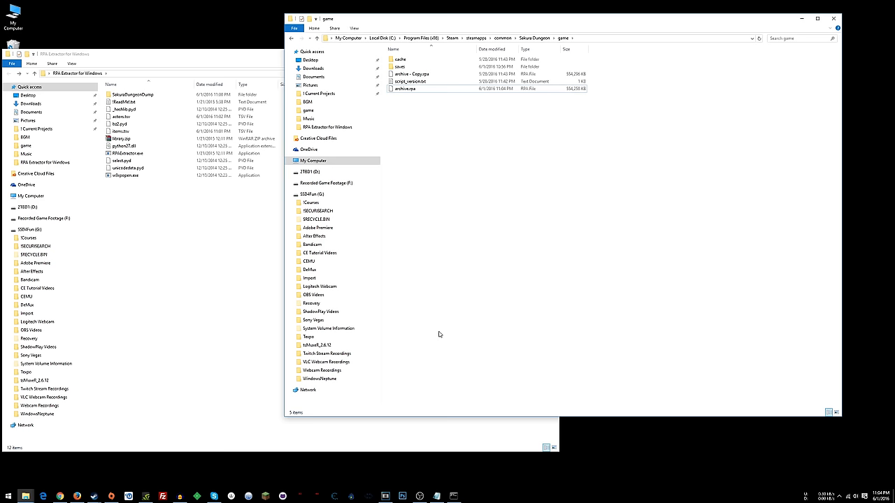
# - Go up to the Sakura Dungeon folder and launch sakura_dungeon.exe
pyautogui.click(544, 37)
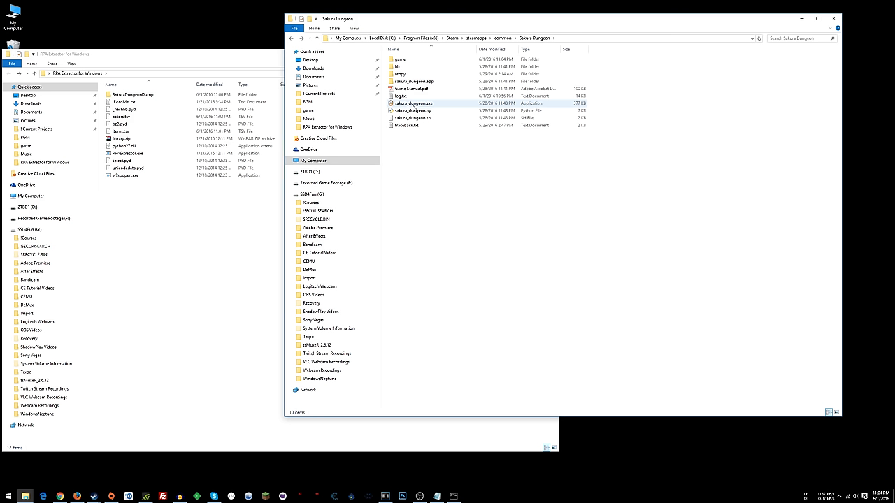
pyautogui.click(412, 103)
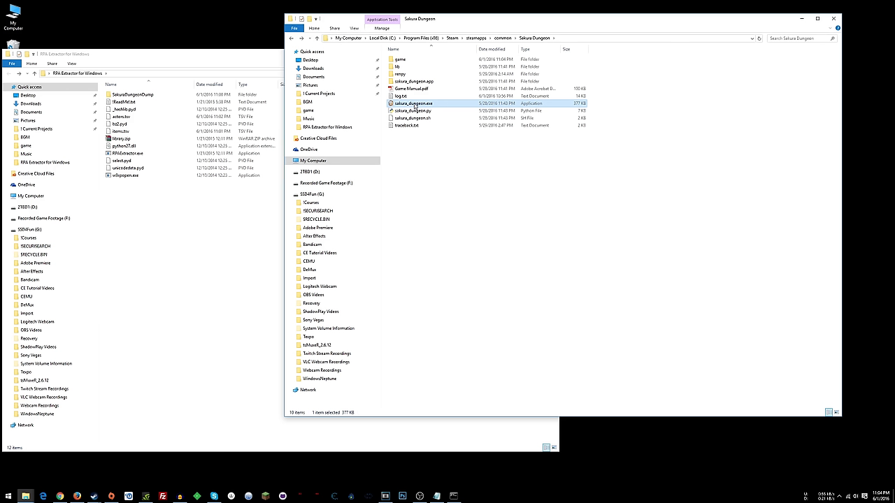
pyautogui.doubleClick(416, 103)
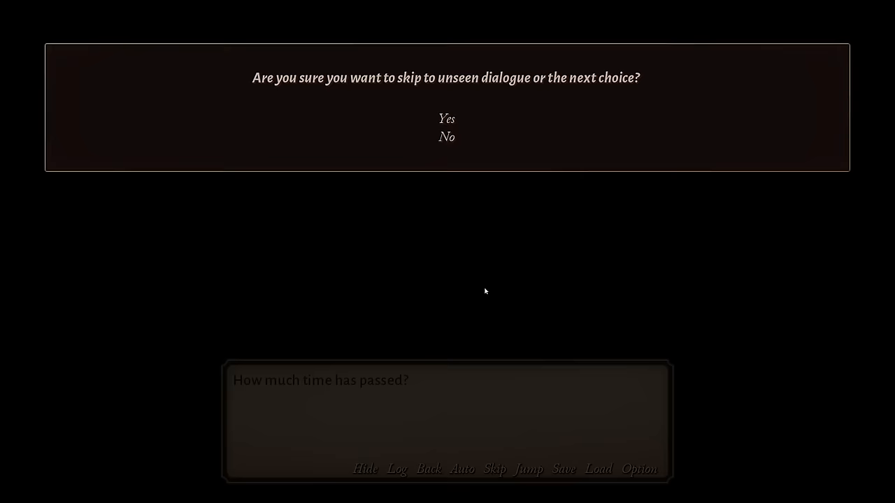
# - Skip the dialogue, enter the shop and buy a Warp Stone for 0 shards
pyautogui.click(447, 118)
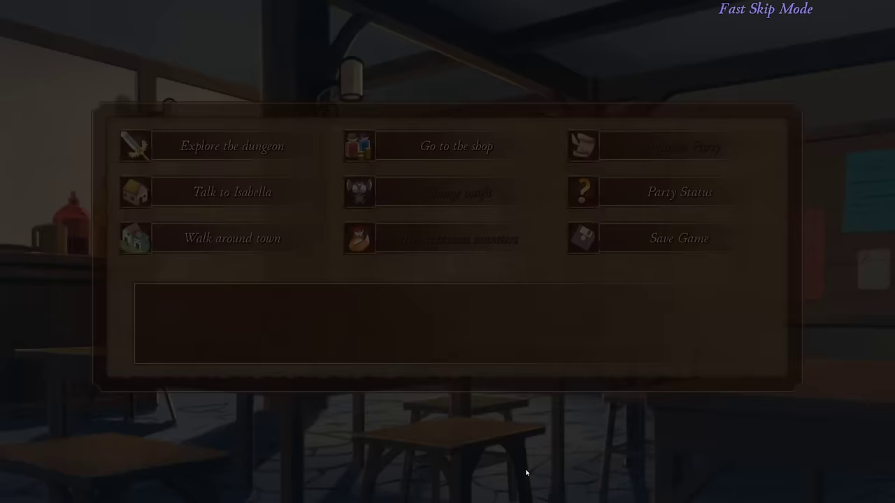
pyautogui.click(456, 147)
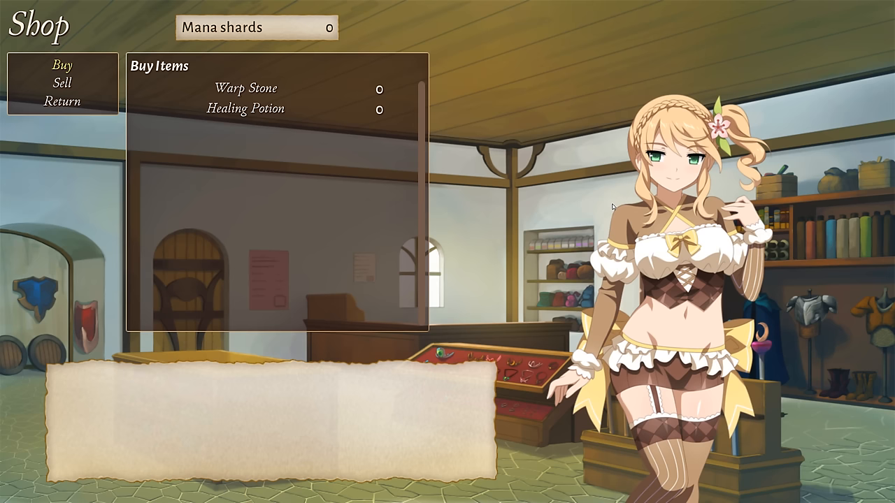
pyautogui.click(245, 87)
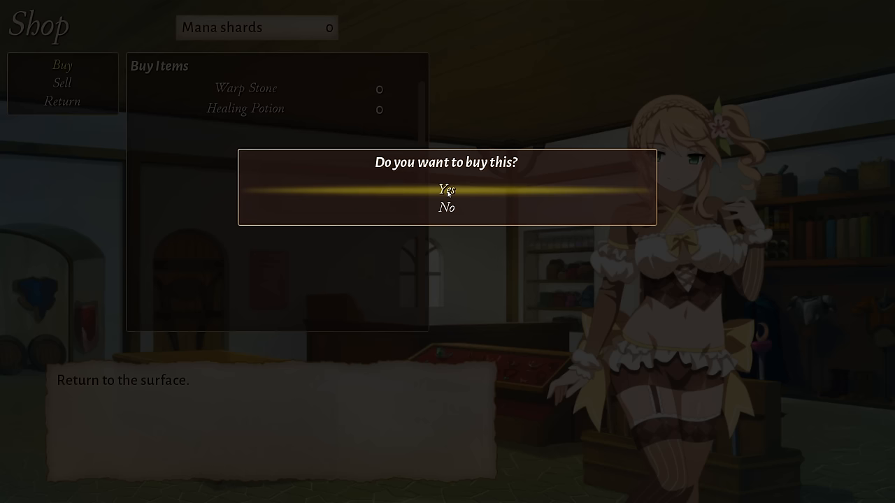
pyautogui.click(447, 190)
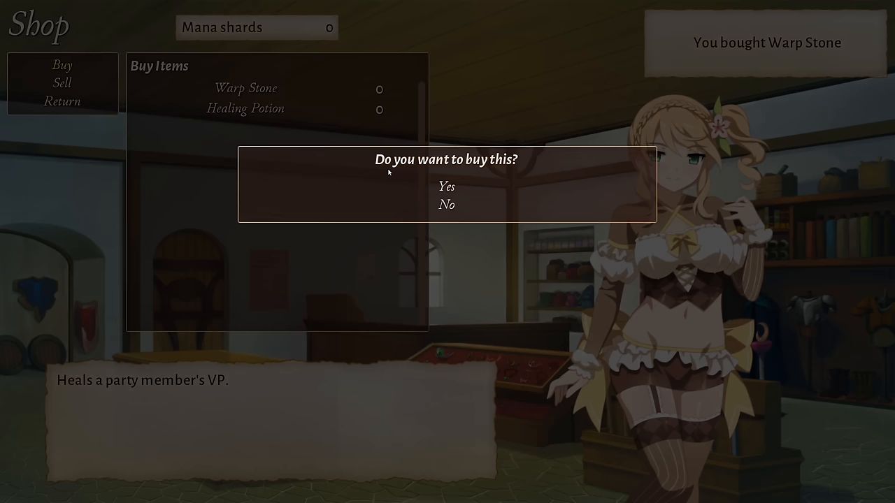
# - Buy two Healing Potions and check the sellable items list
pyautogui.click(446, 189)
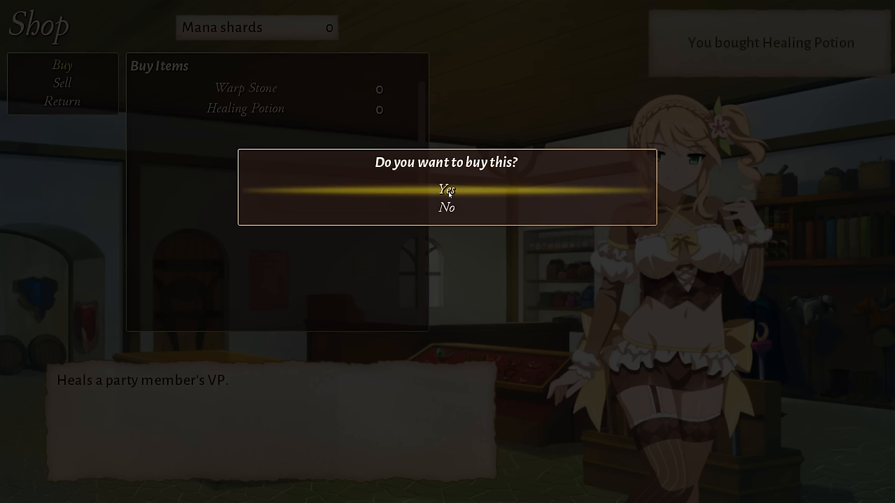
pyautogui.click(449, 190)
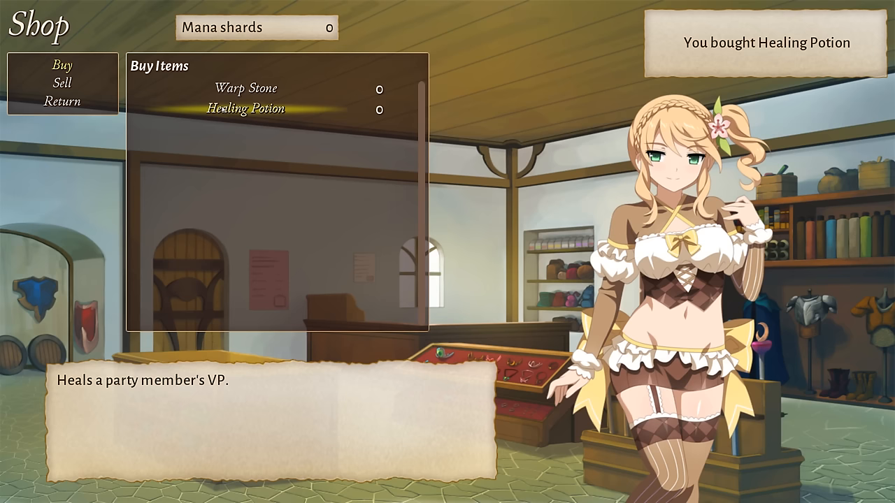
pyautogui.click(61, 83)
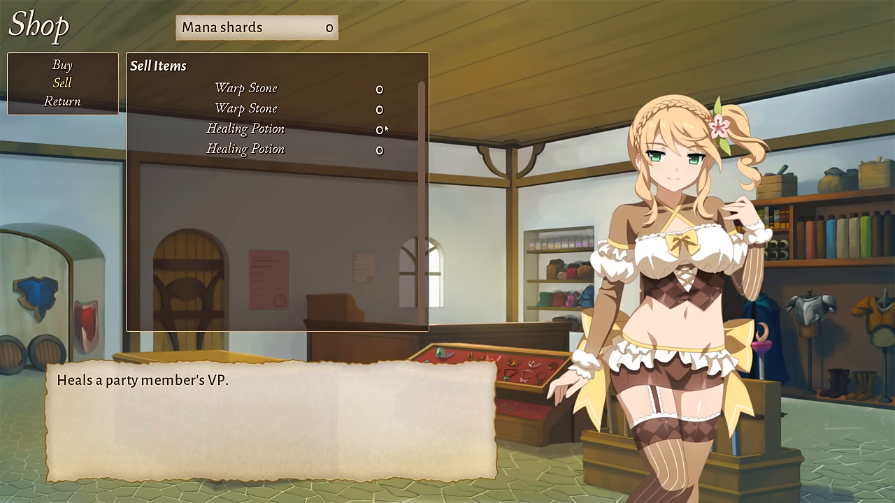
# - Leave the shop, explore the dungeon, and advance through Bunny's dialogue to beat her
pyautogui.click(62, 101)
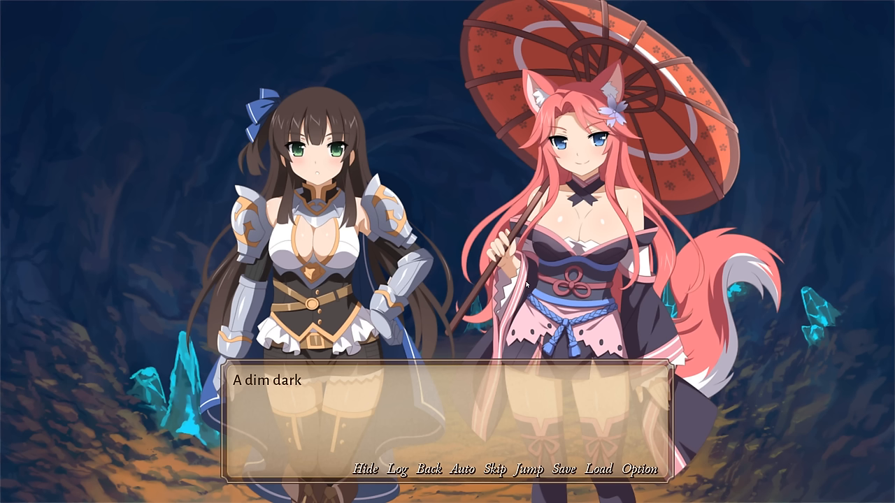
pyautogui.click(421, 276)
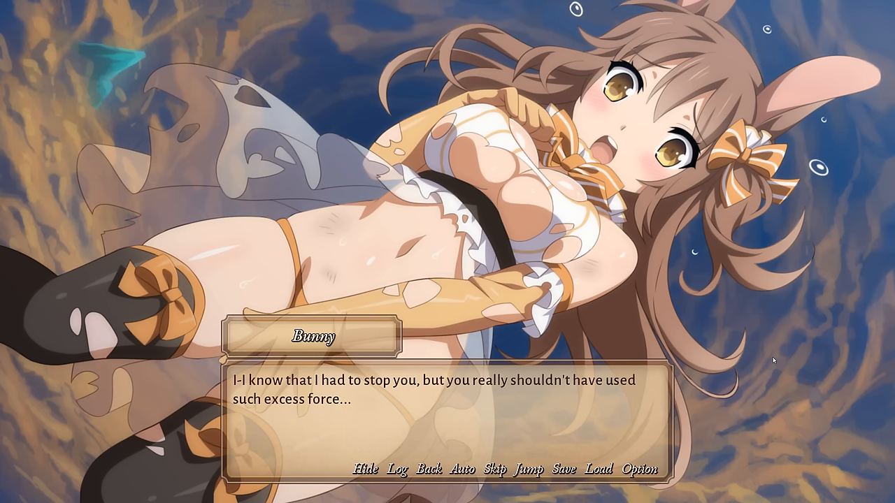
pyautogui.click(494, 470)
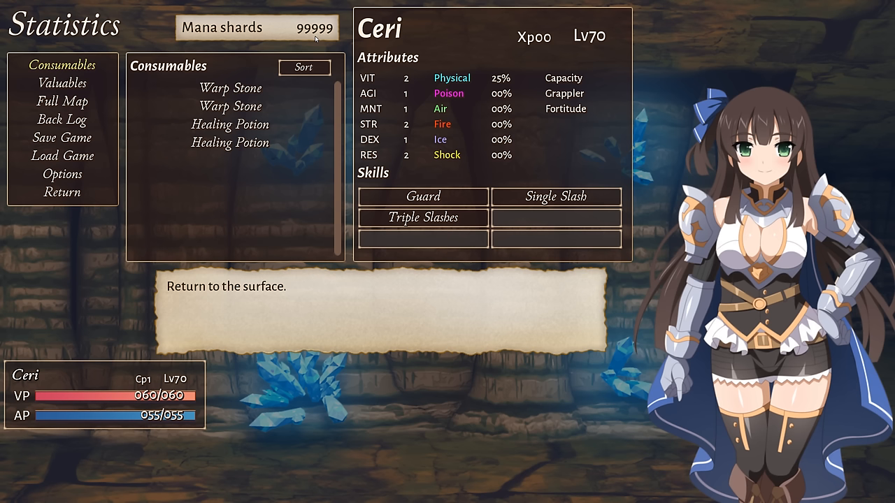
pyautogui.moveTo(605, 54)
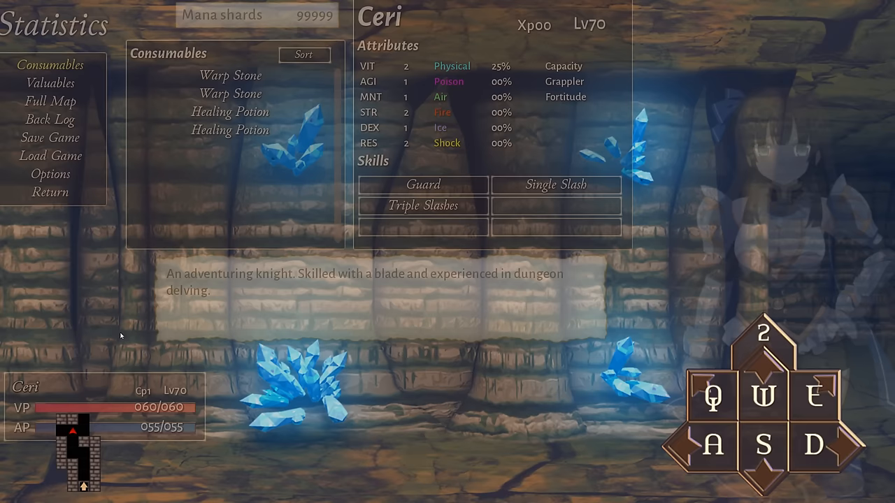
# - Quit Sakura Dungeon from Options and return to the RPA Extractor folder in Explorer
pyautogui.click(50, 174)
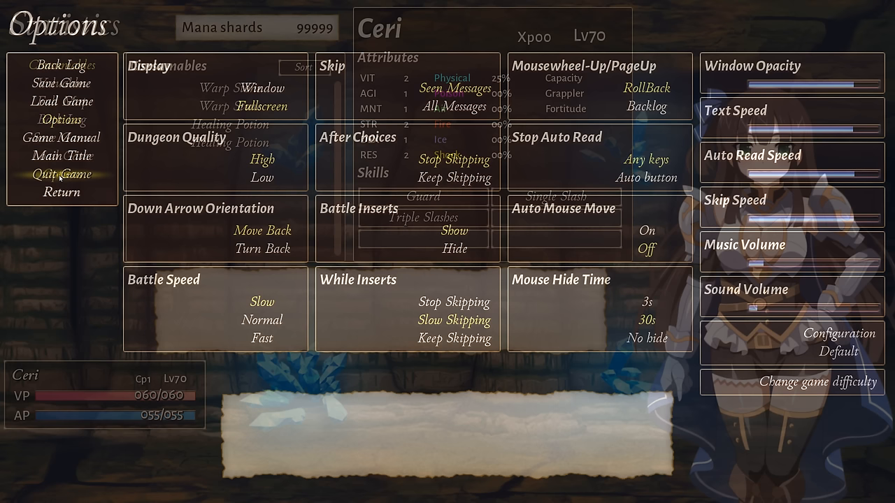
pyautogui.click(61, 173)
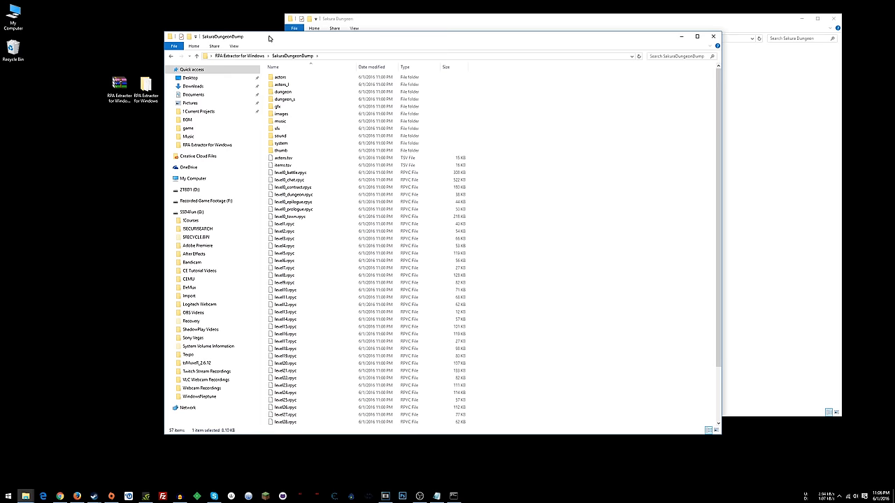
pyautogui.click(197, 45)
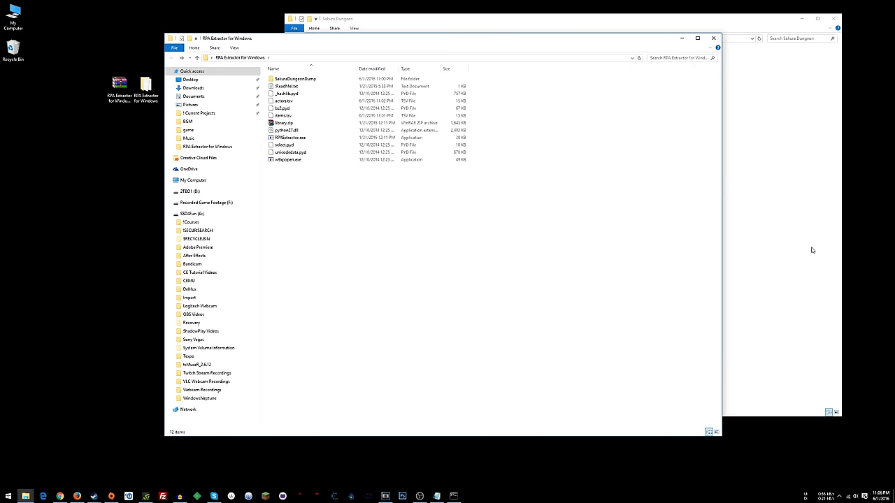